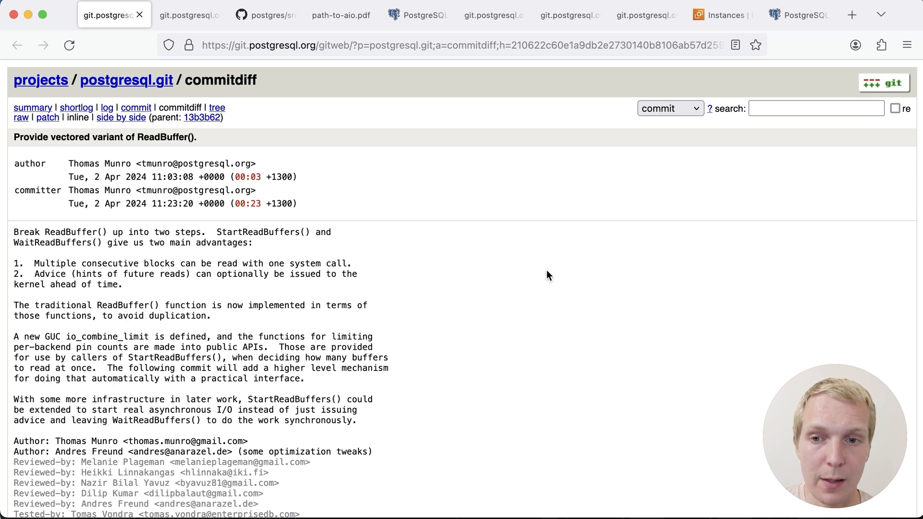
- Show the path-to-aio.pdf slides for the AIO-in-Postgres talk
left_click(340, 15)
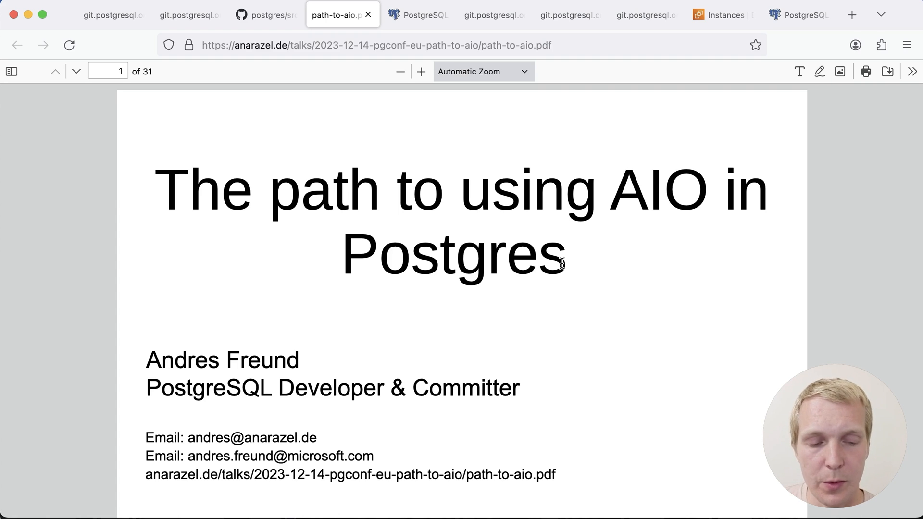
- Show the pgsql-hackers Streaming I/O thread and highlight 'build larger vectored I/Os'
left_click(417, 14)
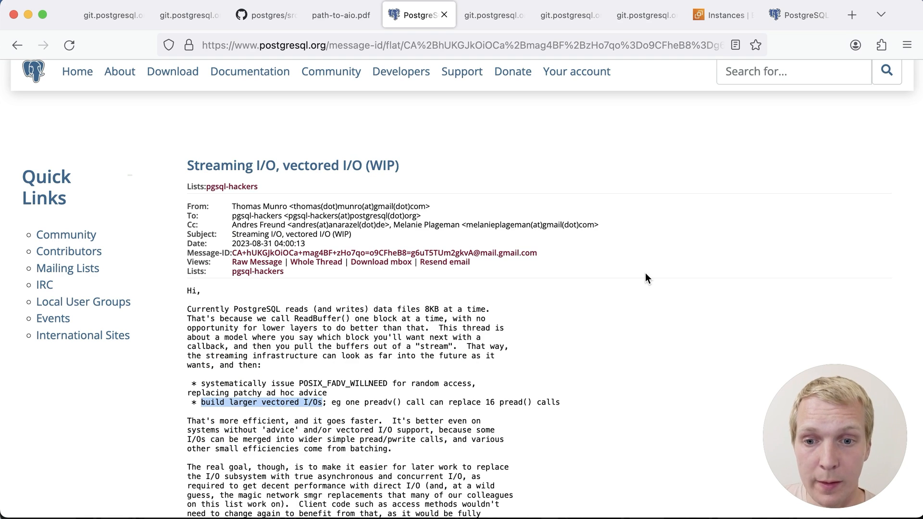
double_click(342, 384)
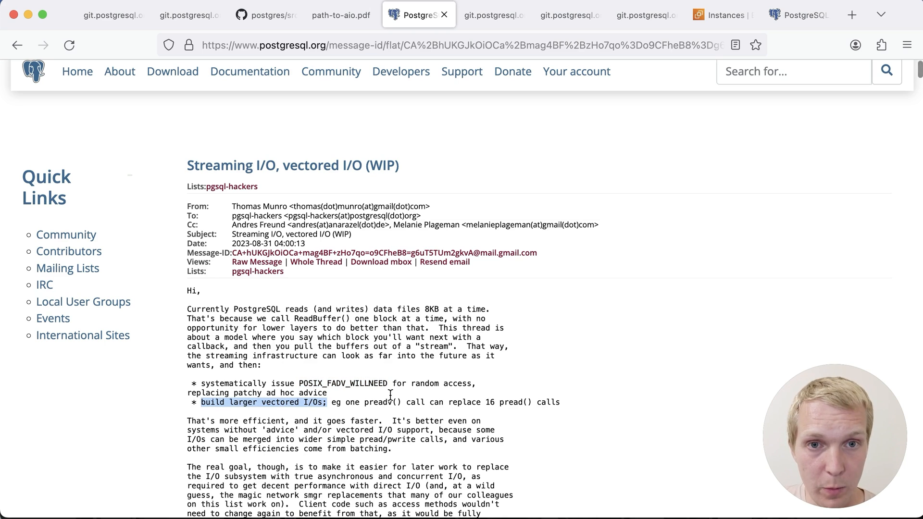
- Show the 'Use streaming I/O in sequential scans' commitdiff with its heapam.c changes
left_click(494, 15)
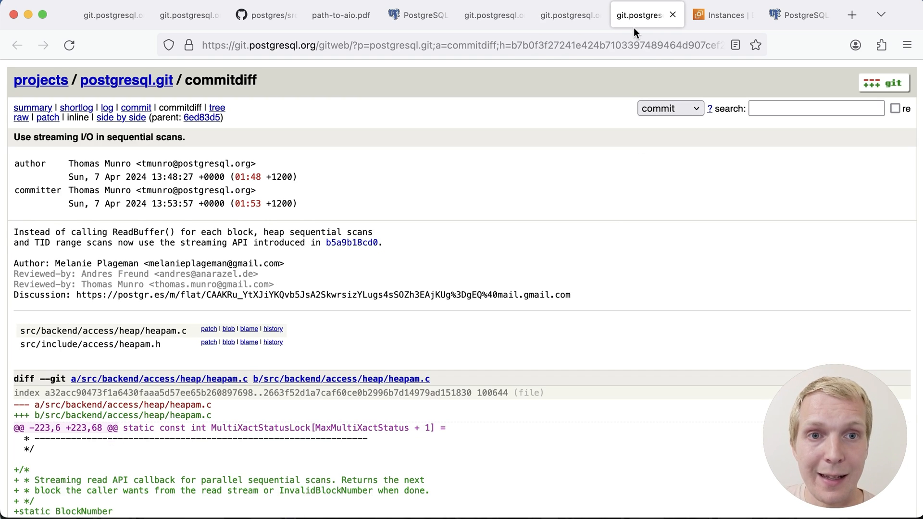
mouse_move(630, 258)
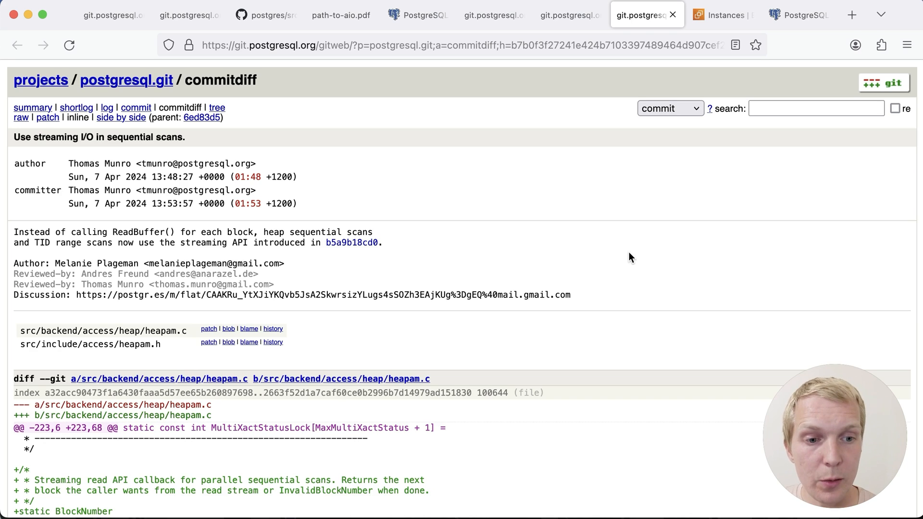
mouse_move(494, 52)
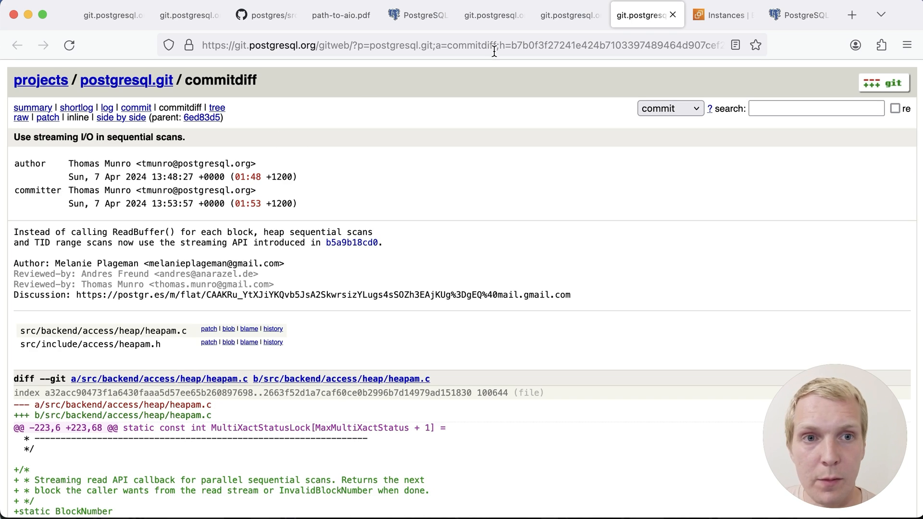
- Create the 10-million-row test table via generate_series on PG16 and PG17, listing it at 346 MB
left_click(721, 15)
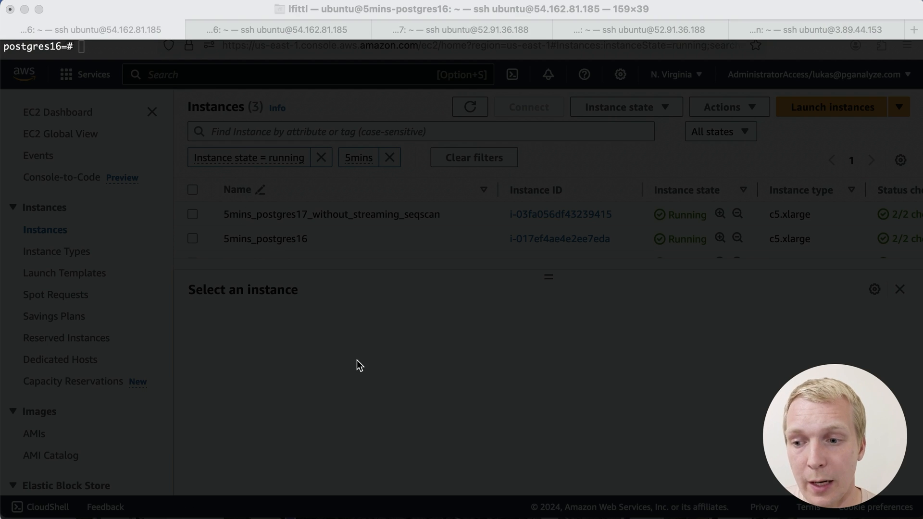
type("CREATE TABLE test AS SELECT * FROM generate_series(1,10000000);")
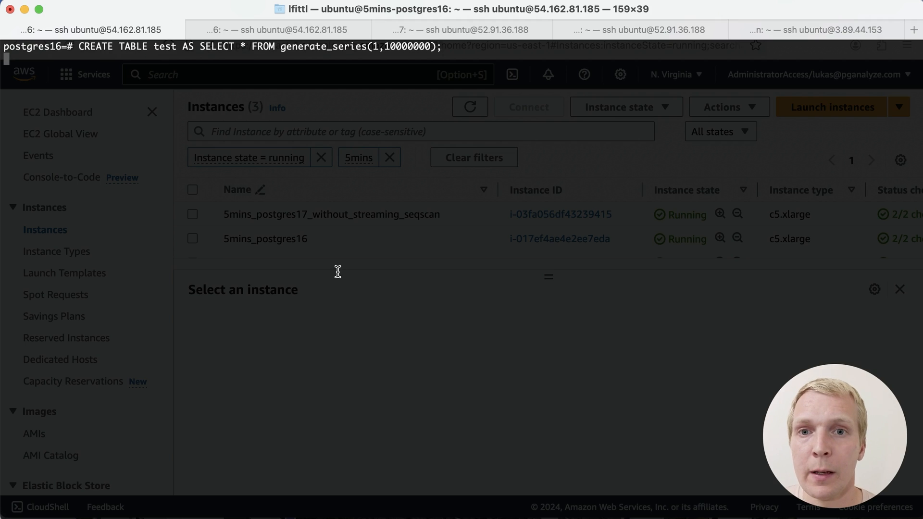
left_click(460, 30)
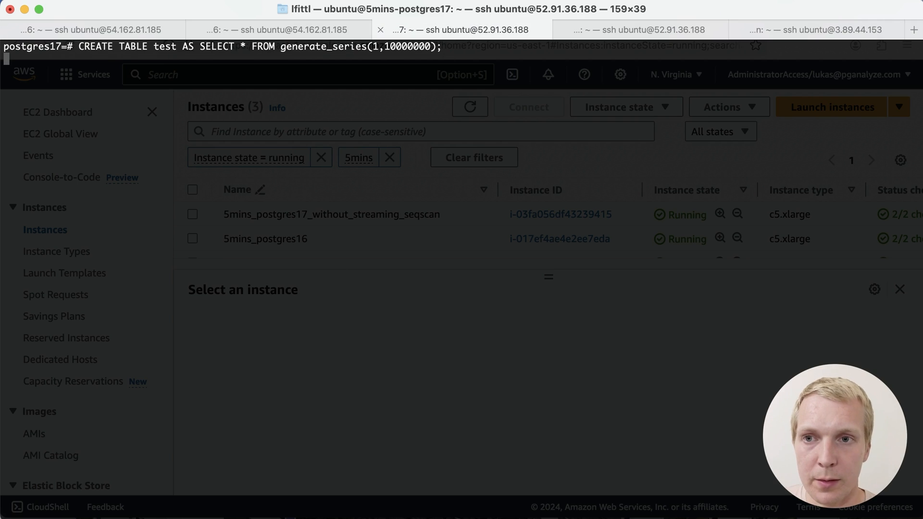
left_click(815, 30)
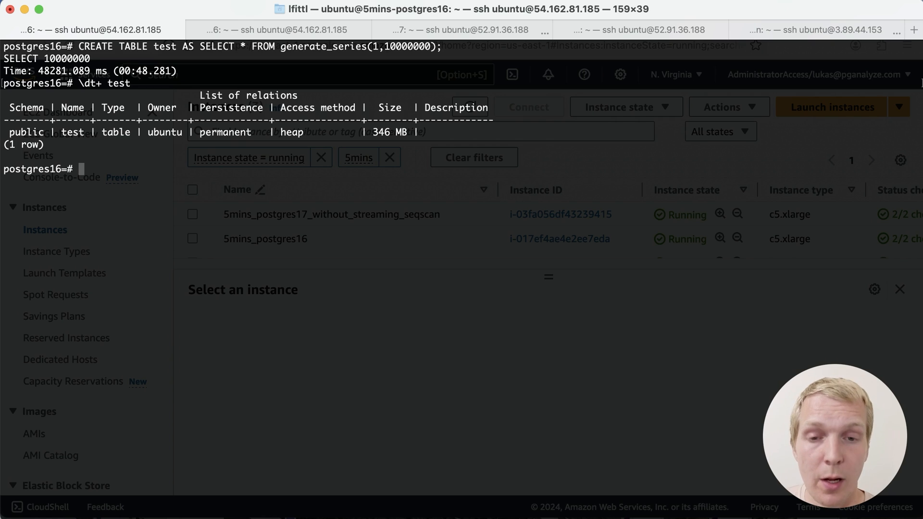
- Check shared_buffers is 128MB, disable parallel workers, and time COUNT(*) on PG16 at about 477 ms
type("S")
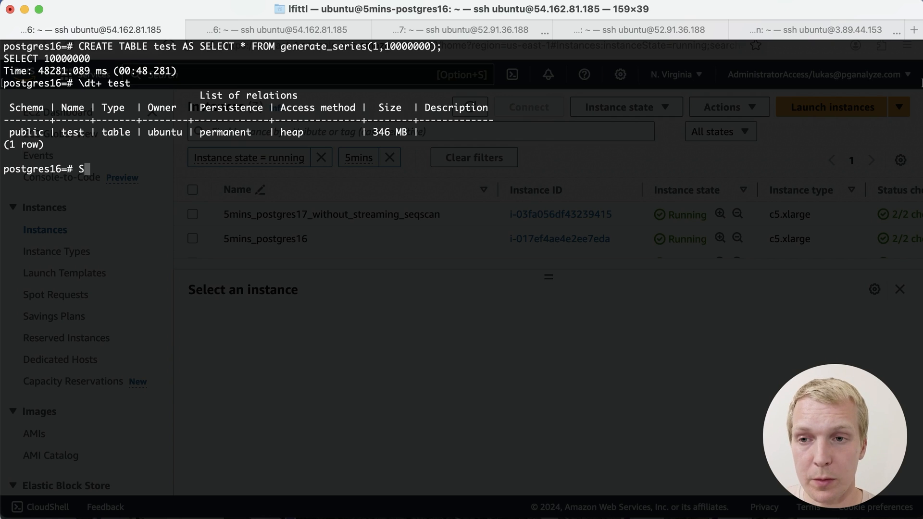
type("HOW shared_bufferf")
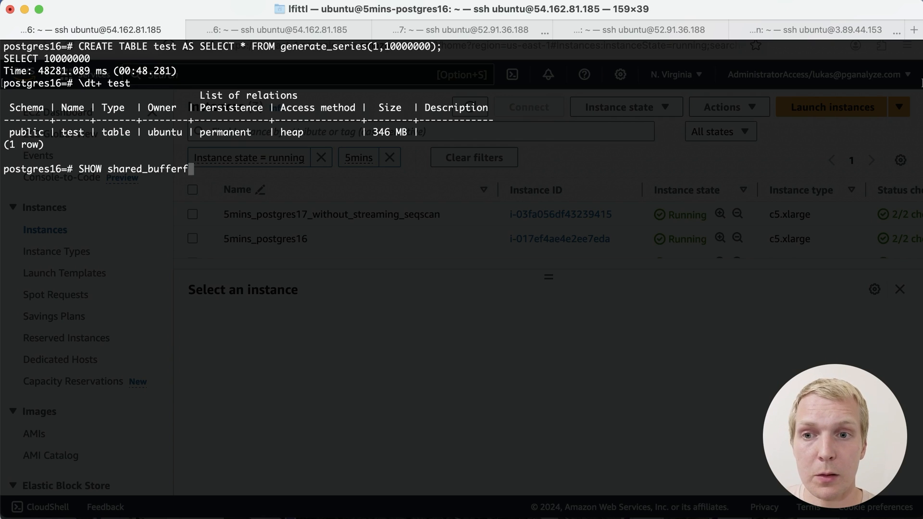
type("s;")
key("Return")
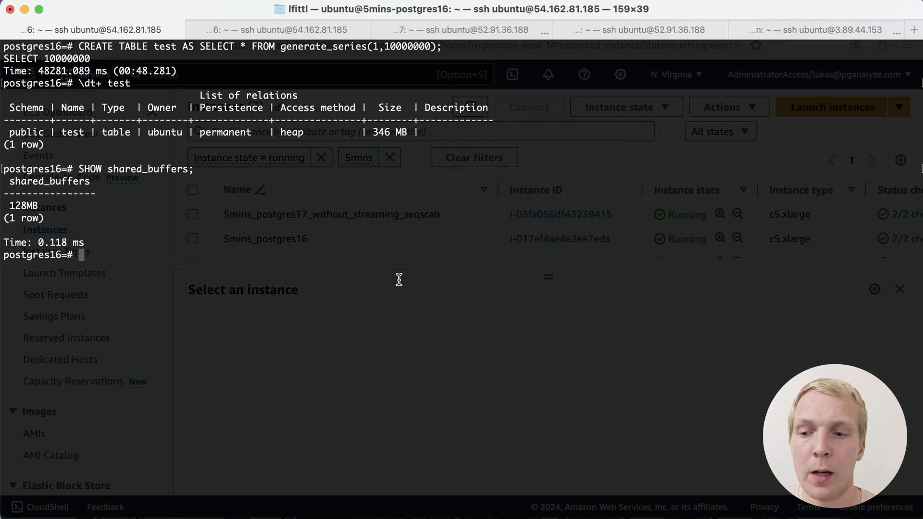
mouse_move(288, 313)
type("SET max_parallel_workers_per_gather = 0;")
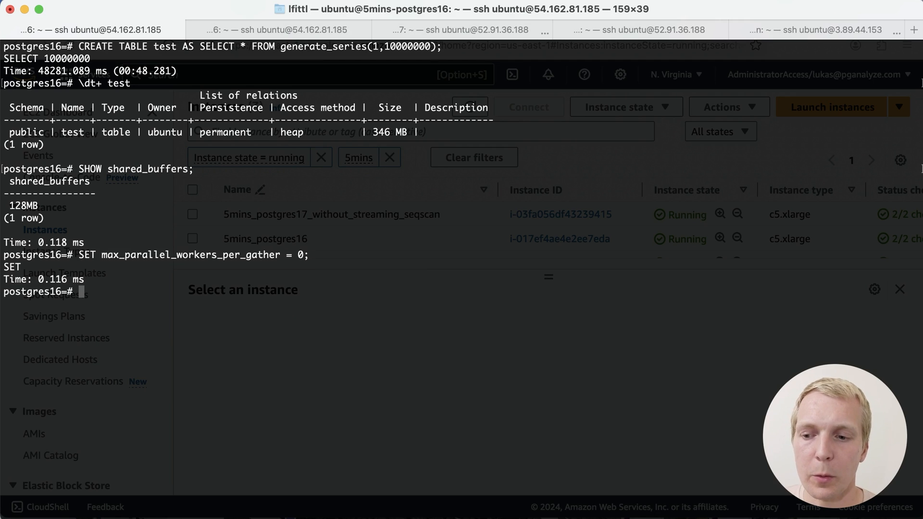
mouse_move(251, 342)
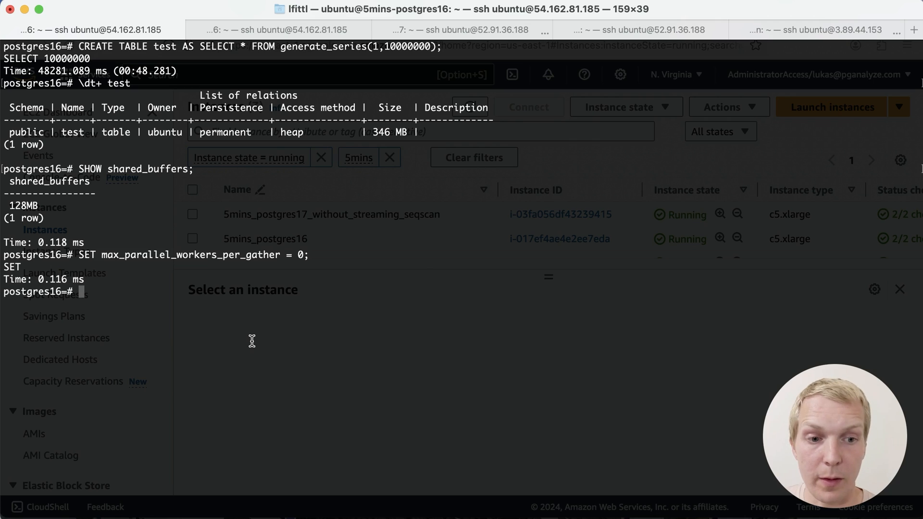
key("Return")
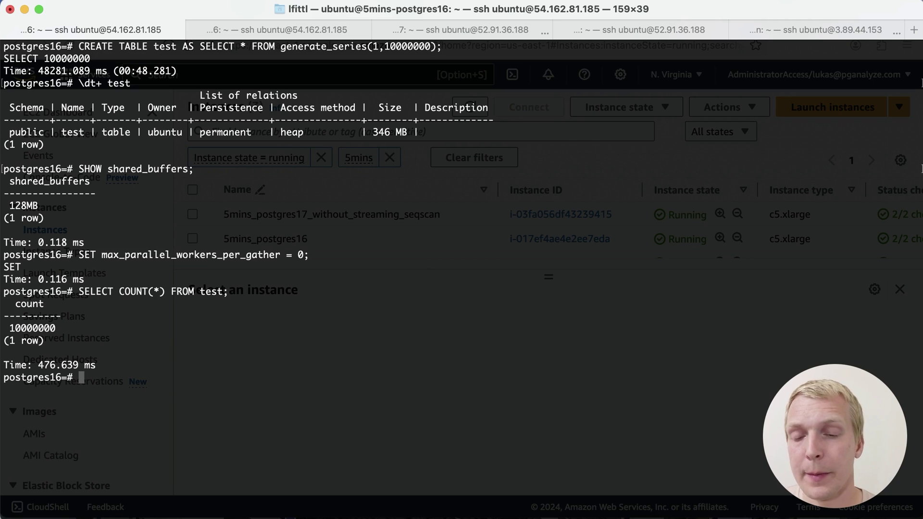
mouse_move(277, 369)
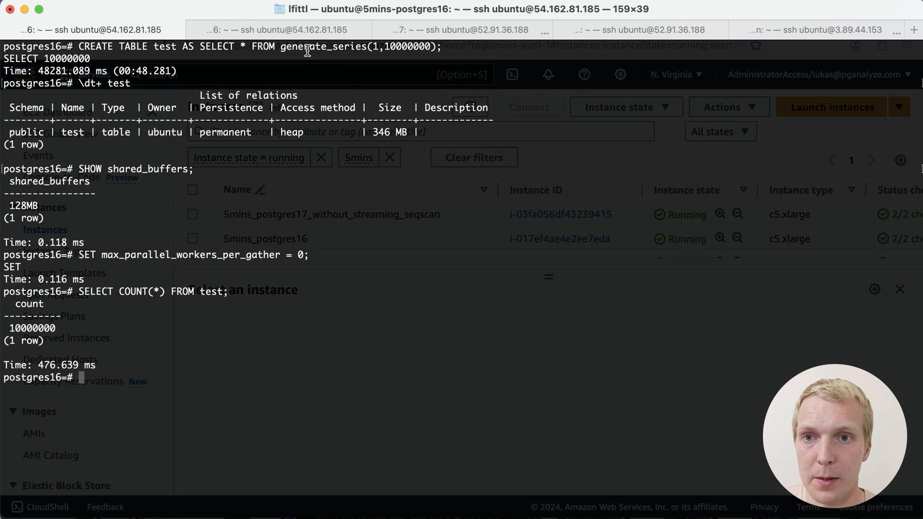
- Rerun the timed COUNT(*) on PG17 (about 410–422 ms) and compare against PG16's roughly 474 ms
left_click(462, 30)
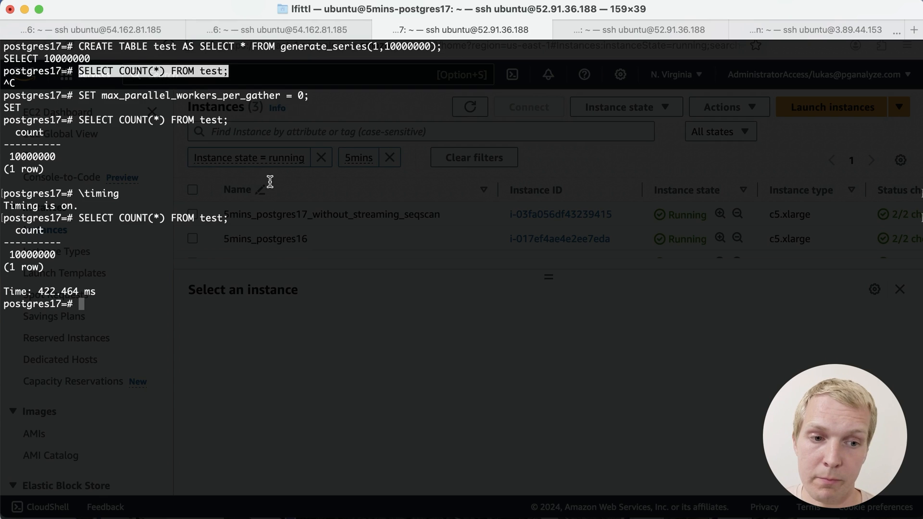
key("Return")
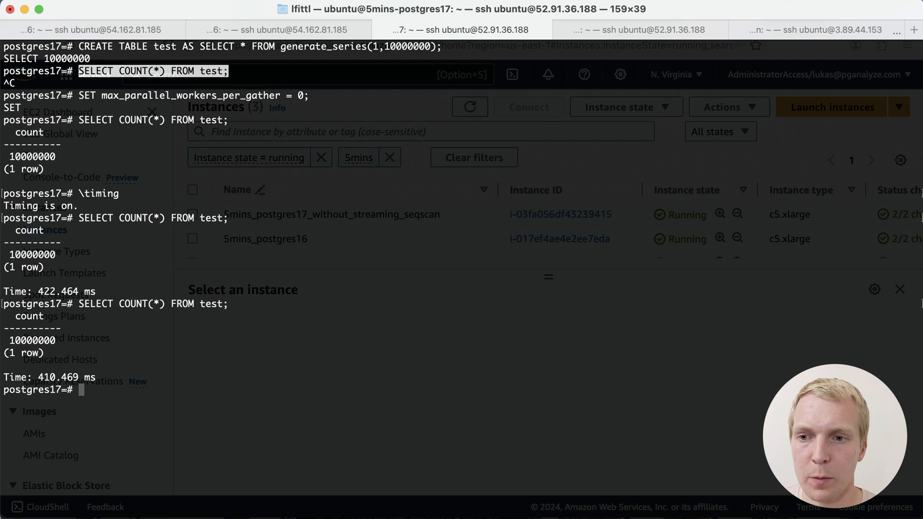
key("Return")
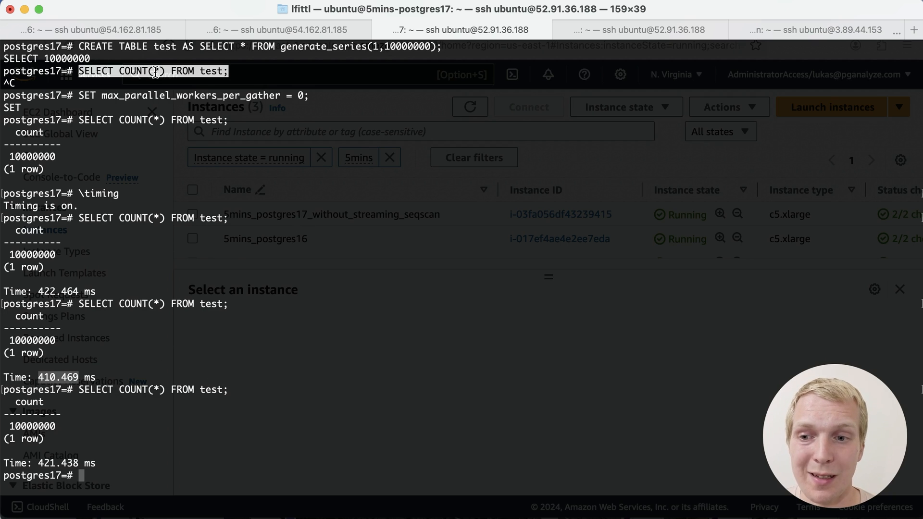
left_click(88, 30)
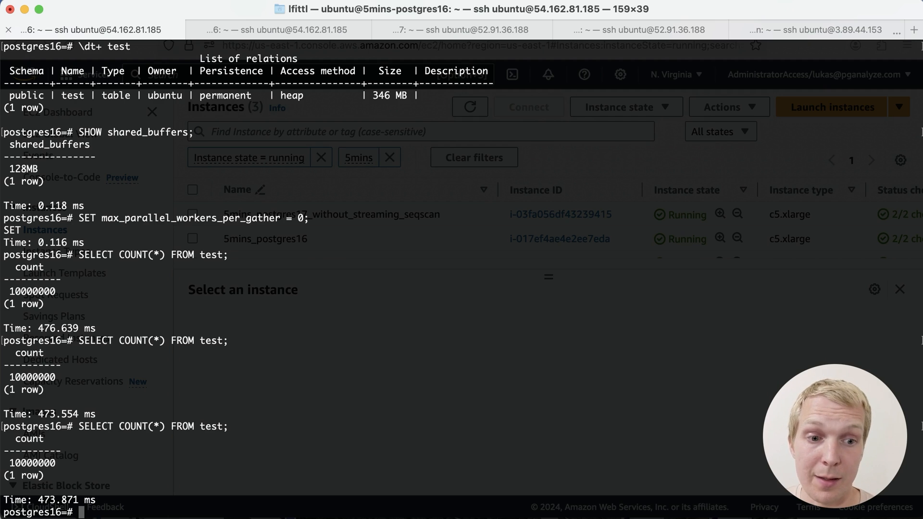
left_click(459, 30)
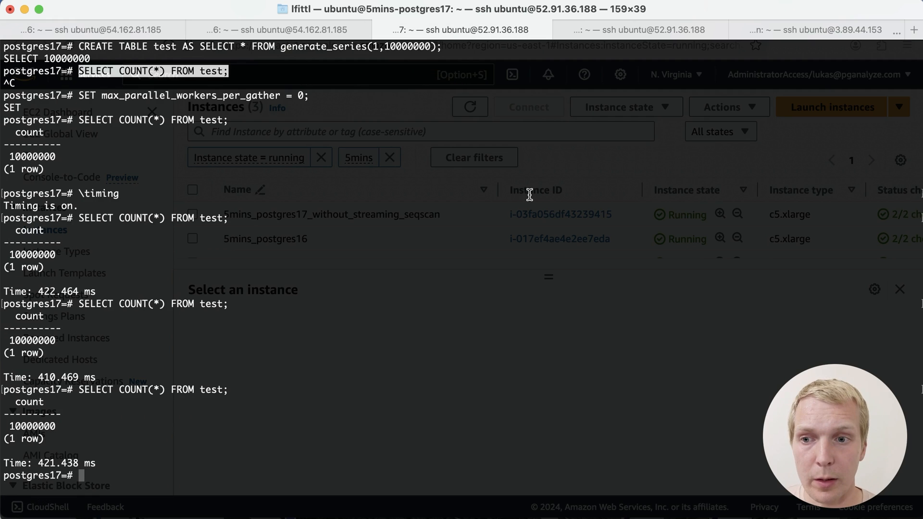
mouse_move(588, 258)
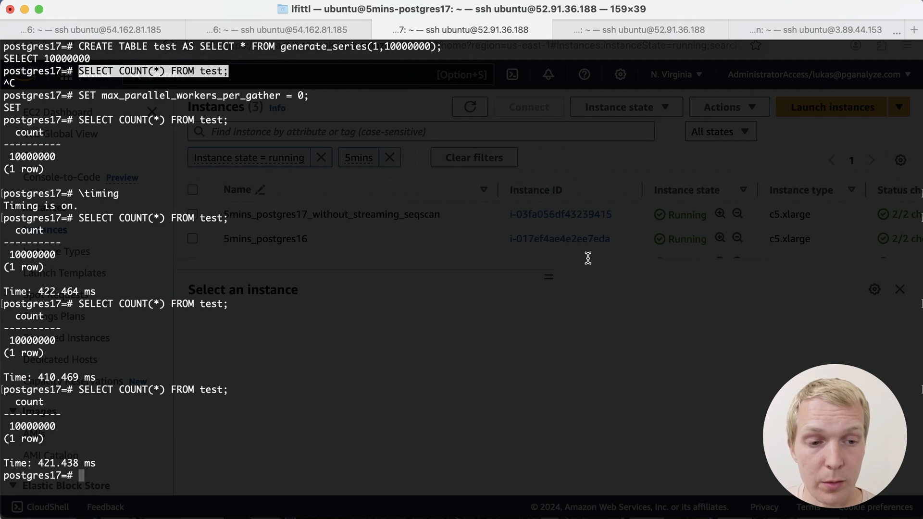
mouse_move(596, 258)
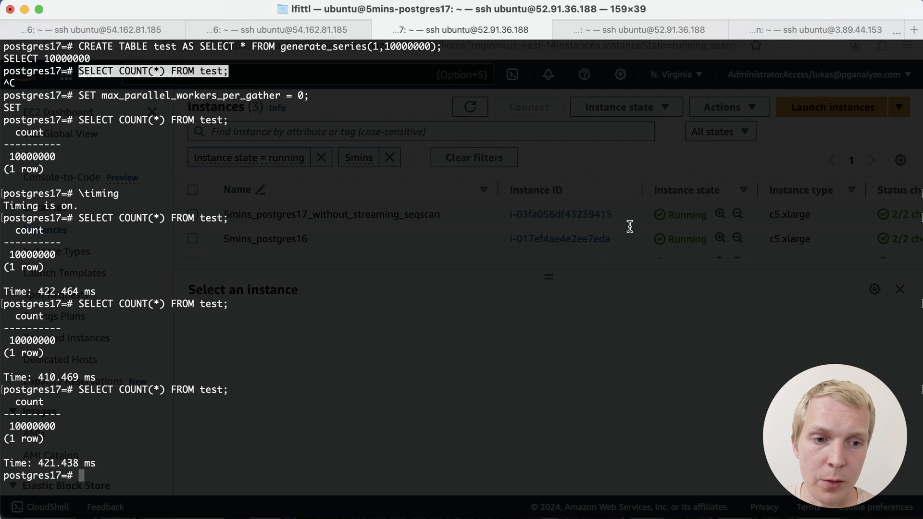
mouse_move(679, 213)
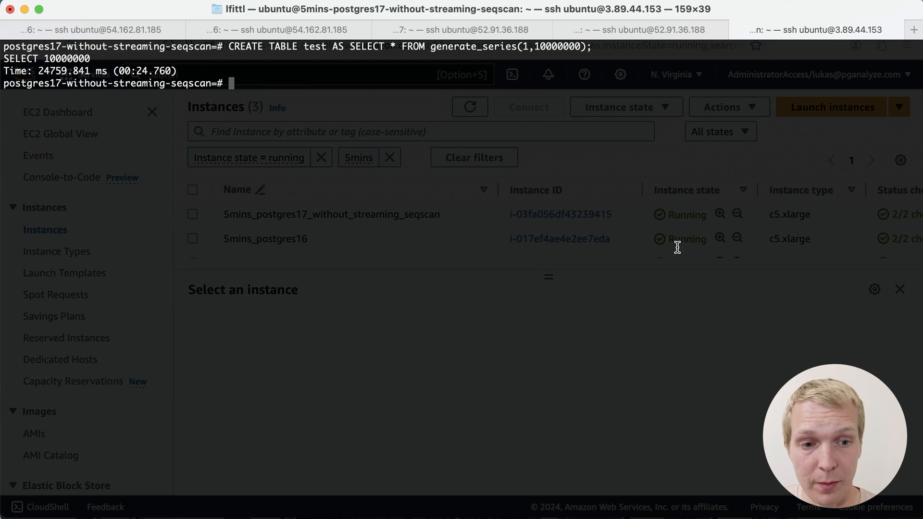
- Run EXPLAIN (ANALYZE, BUFFERS) COUNT(*) on both PG17 servers: about 1008 ms without streaming seqscan, 935 ms with
left_click(462, 29)
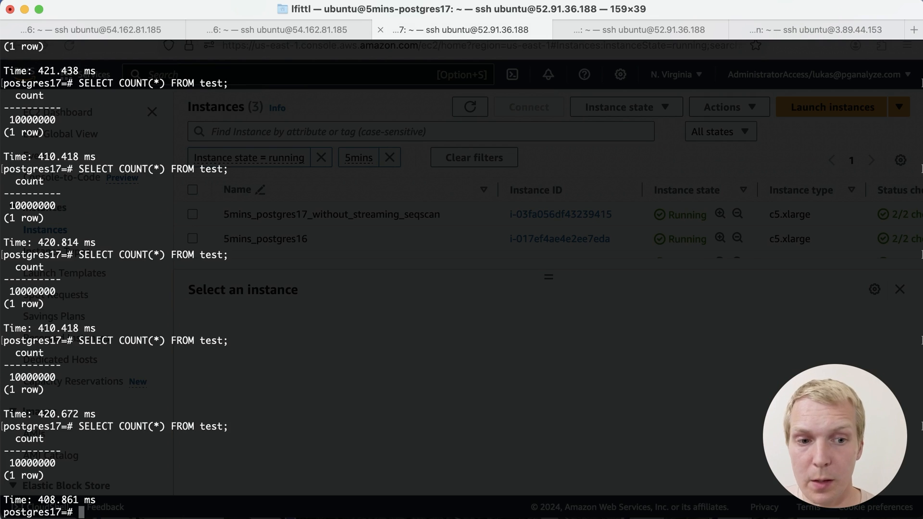
mouse_move(587, 126)
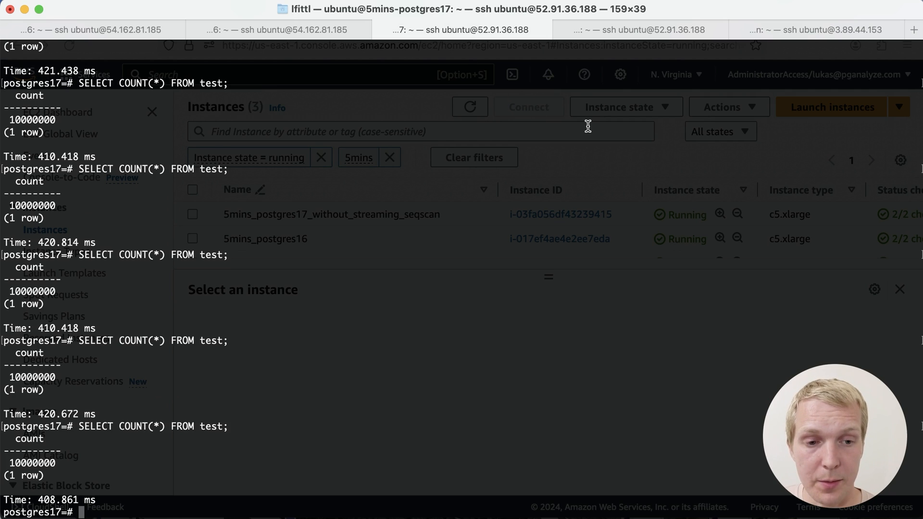
left_click(816, 30)
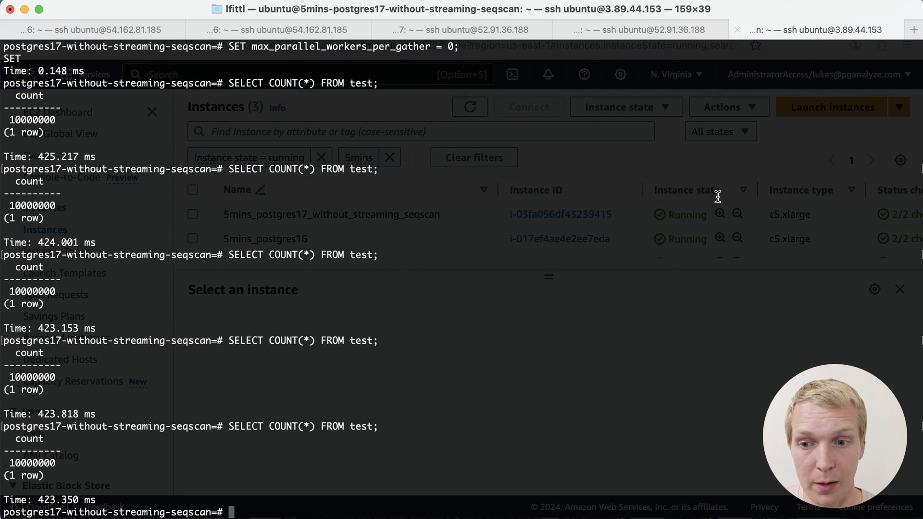
mouse_move(444, 339)
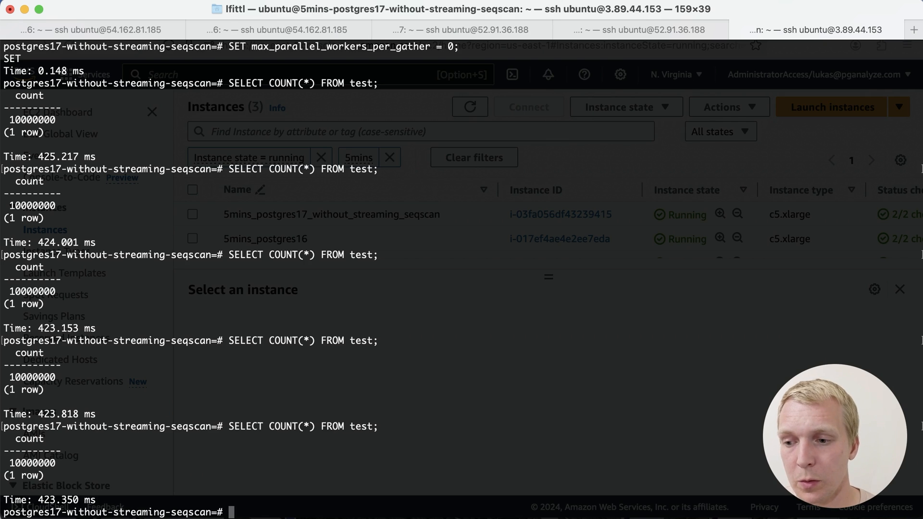
type("EXPLAIN (ANALYZE, BUFFERS) SELECT COUNT(*) FROM test;")
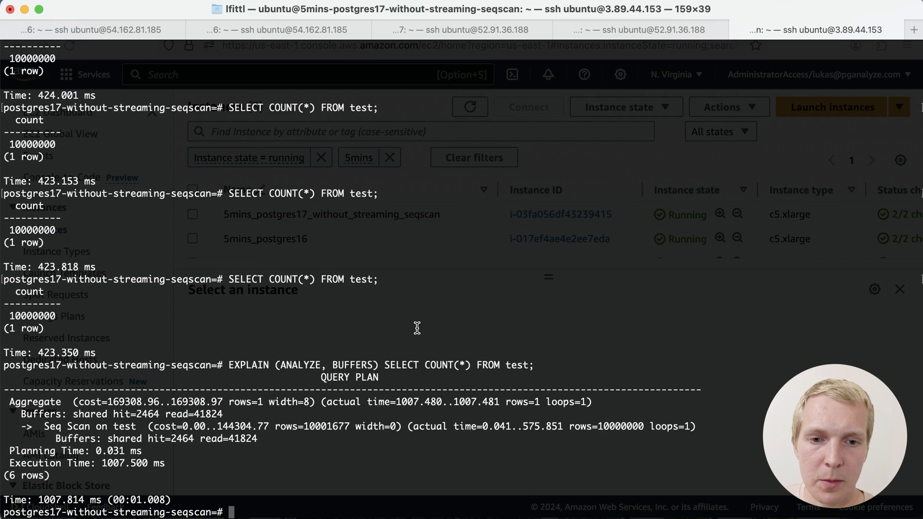
left_click(461, 30)
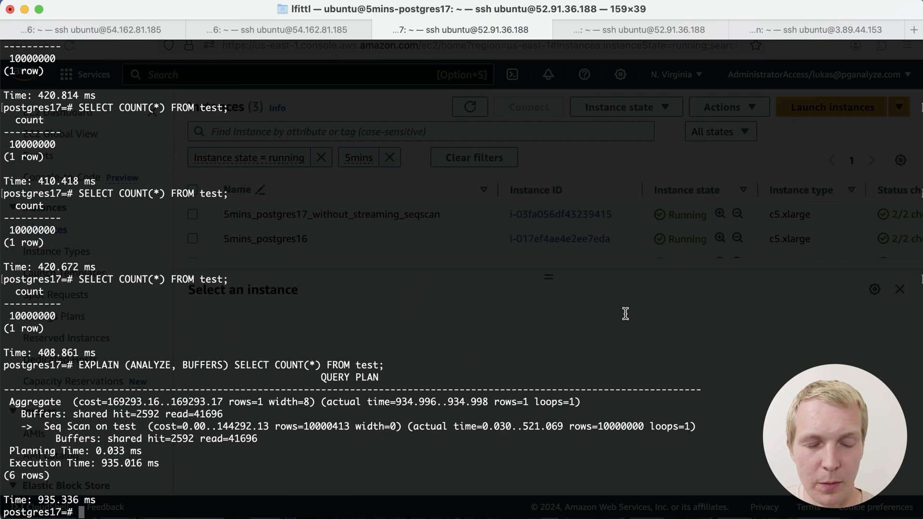
mouse_move(525, 427)
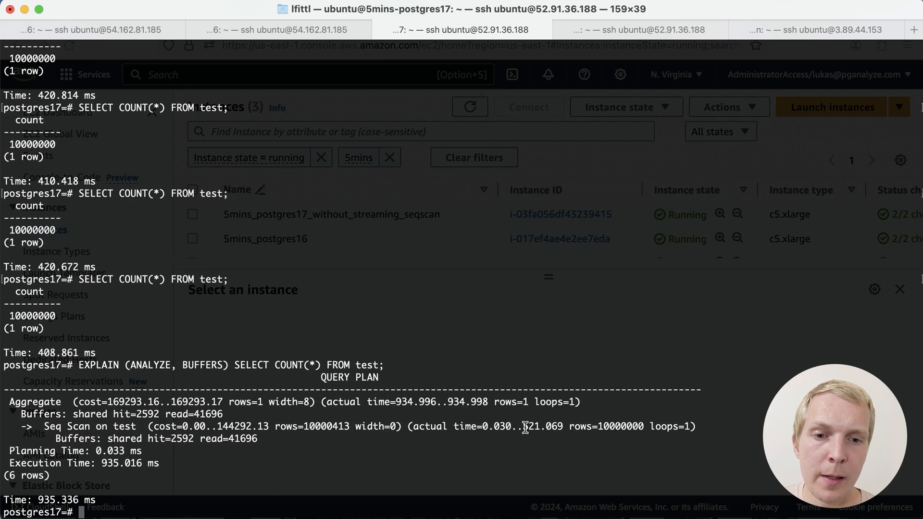
mouse_move(660, 268)
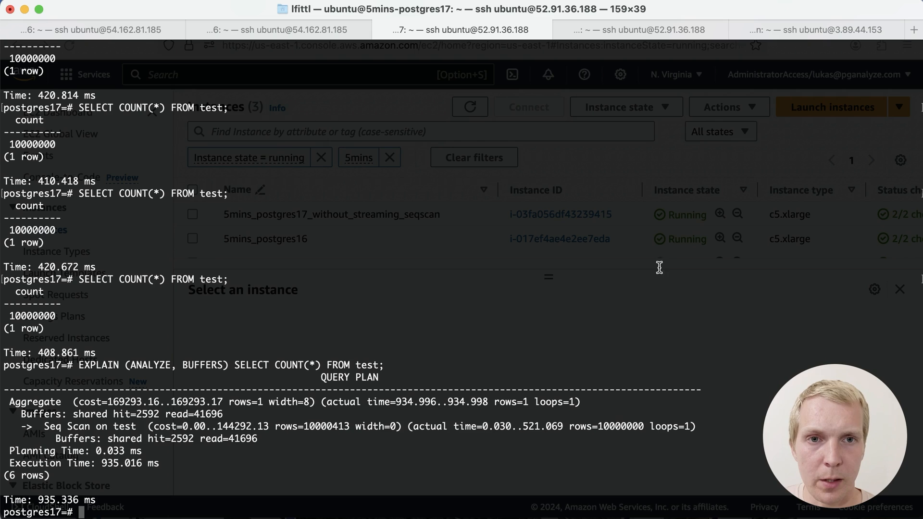
mouse_move(744, 189)
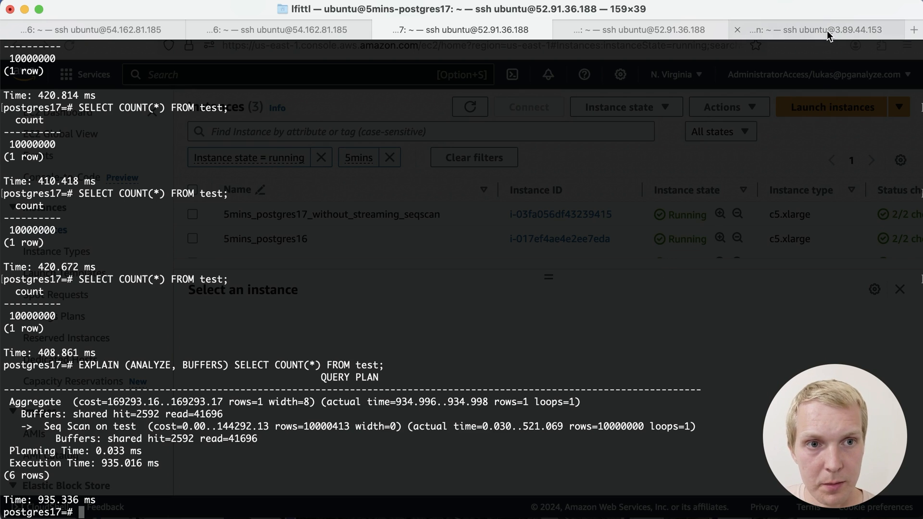
- Scroll the 8K pread()s performance thread to Thomas Munro's io_combine_limit reply
left_click(815, 30)
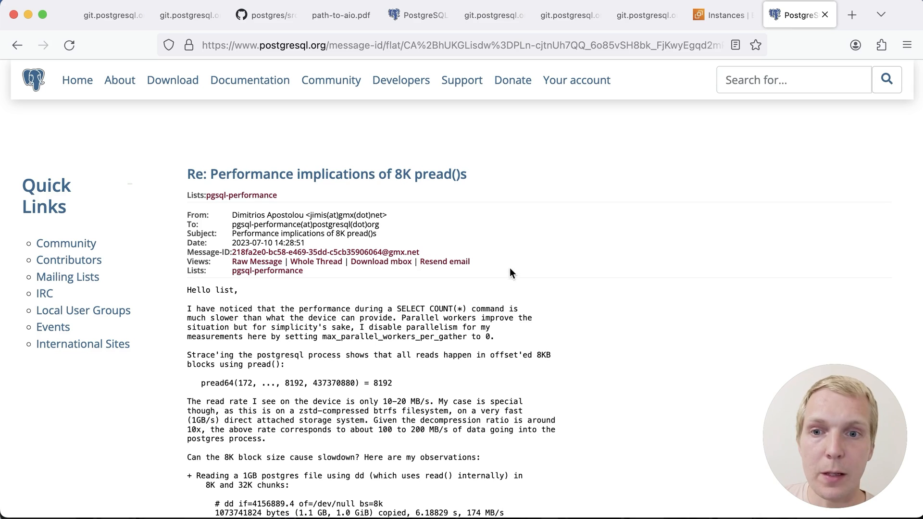
mouse_move(567, 269)
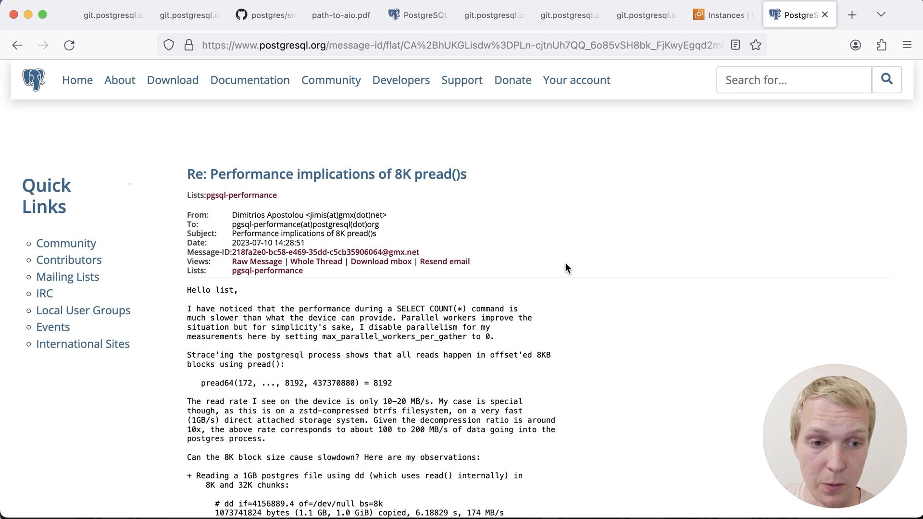
scroll("down", 3)
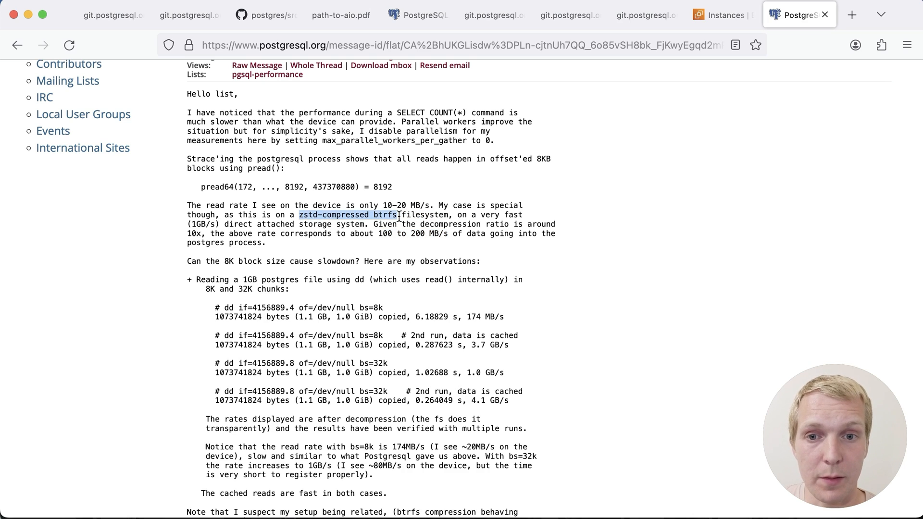
mouse_move(581, 293)
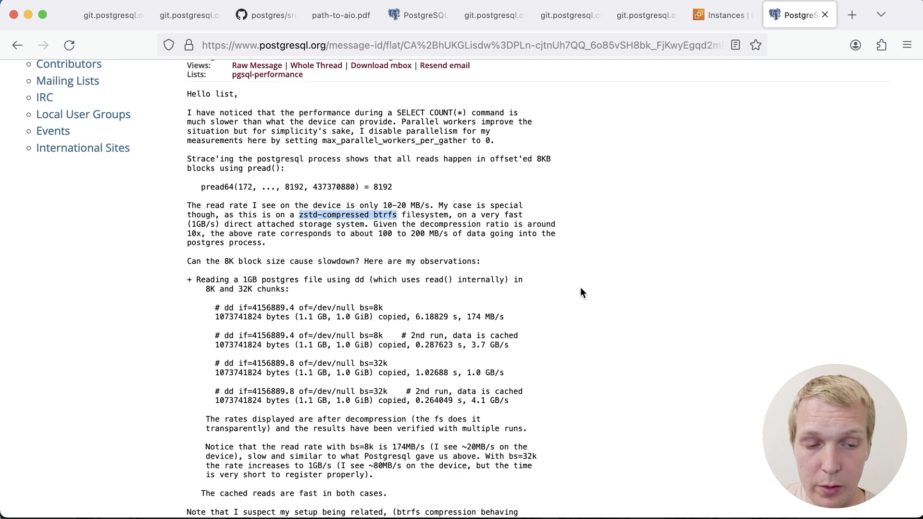
scroll("down", 3)
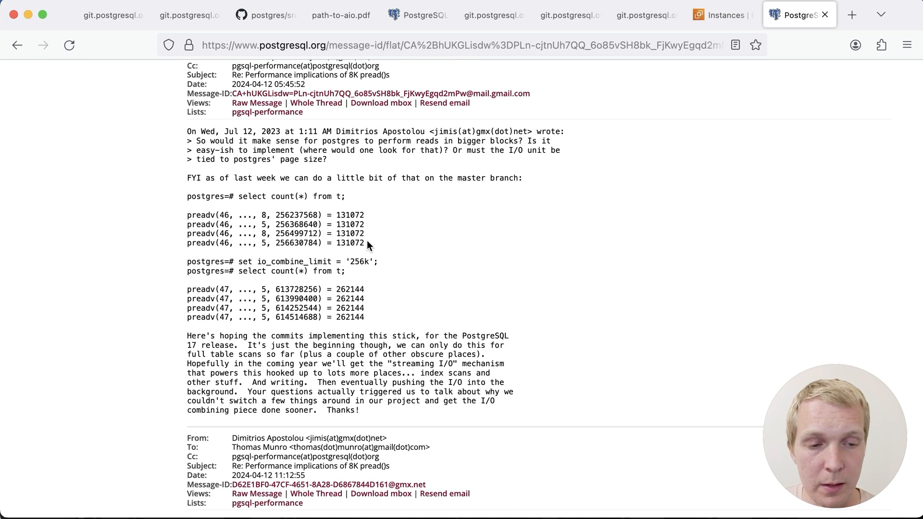
mouse_move(384, 235)
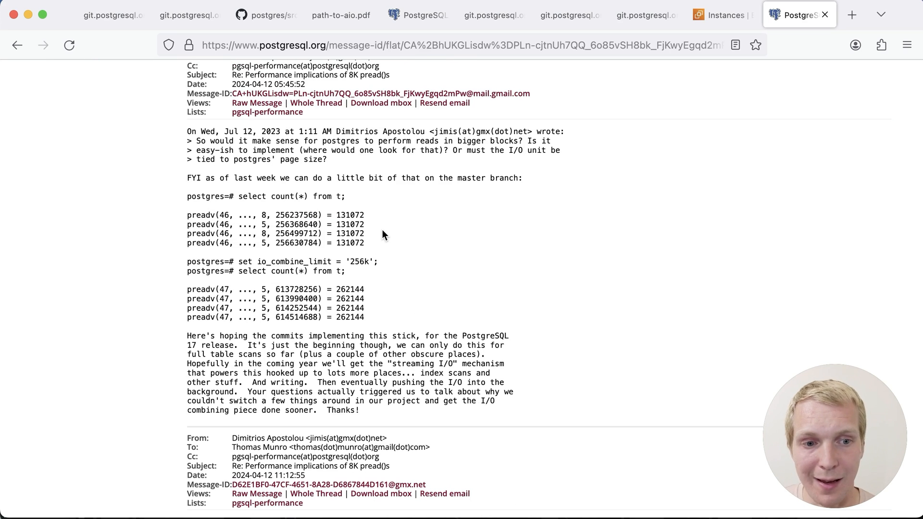
mouse_move(338, 215)
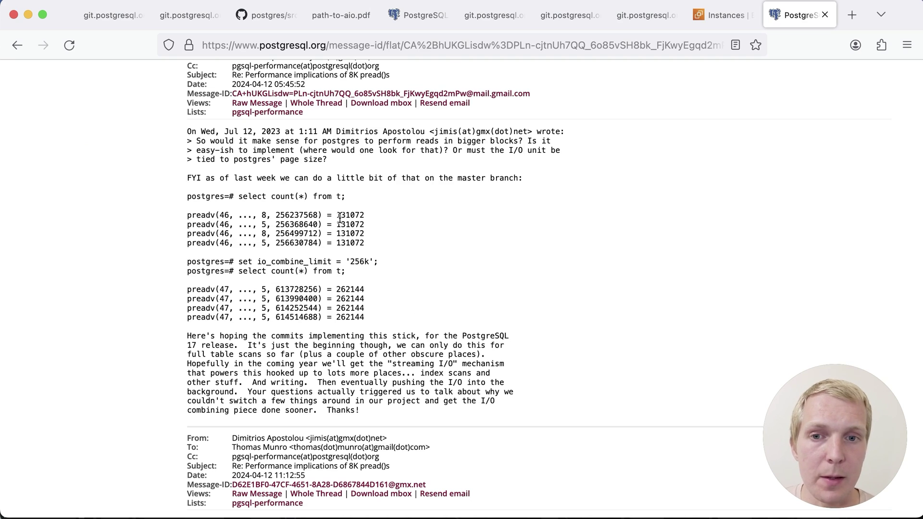
mouse_move(223, 259)
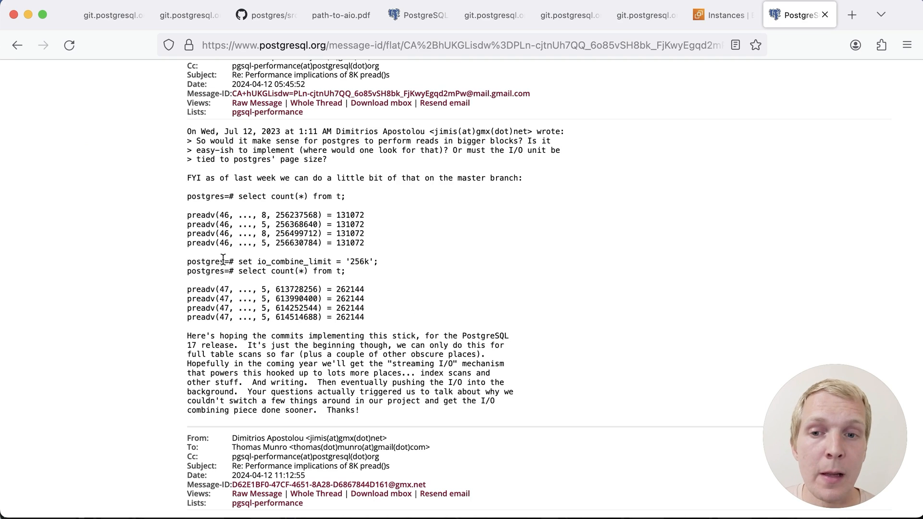
double_click(295, 261)
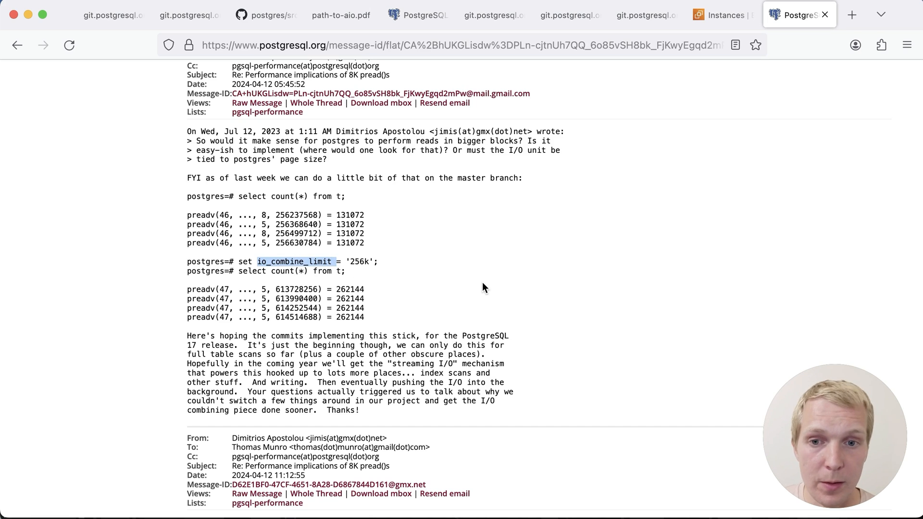
mouse_move(393, 279)
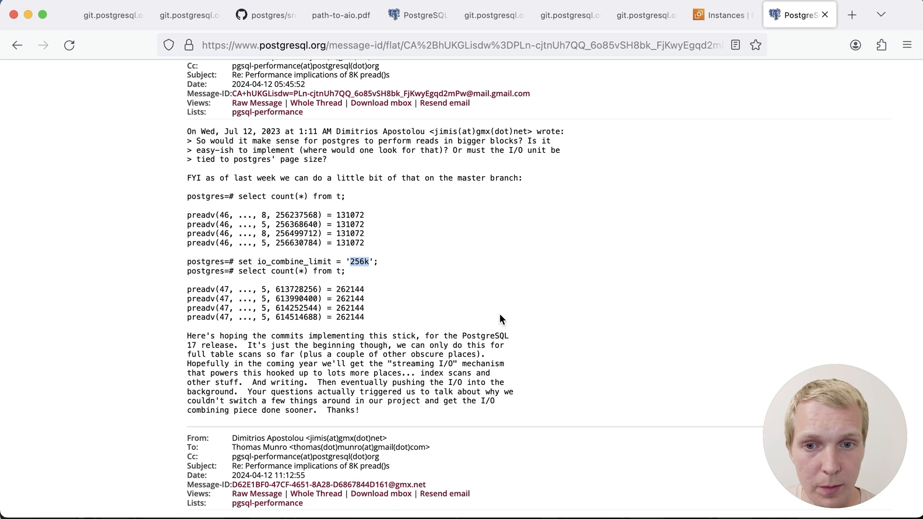
mouse_move(388, 323)
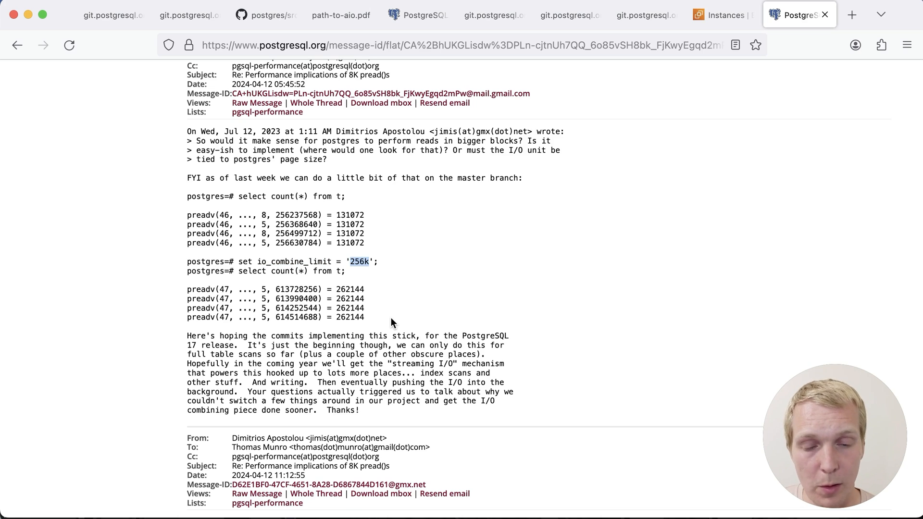
double_click(350, 289)
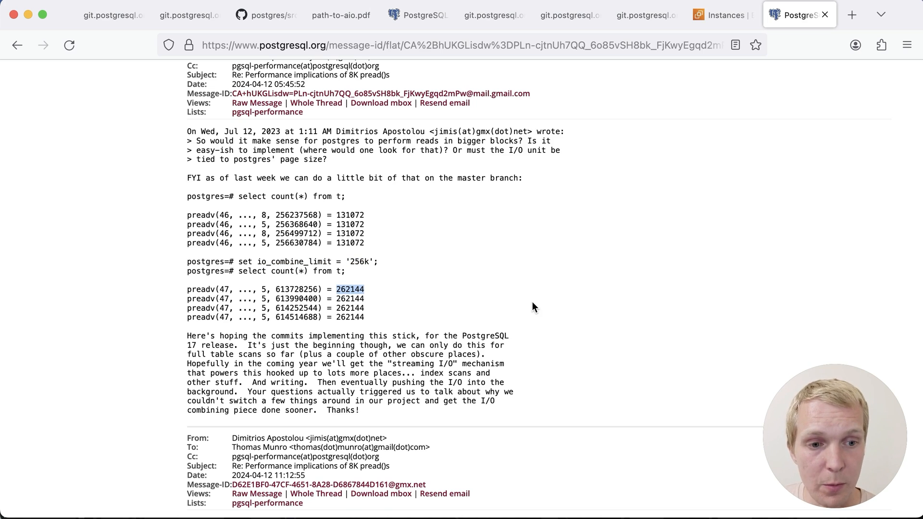